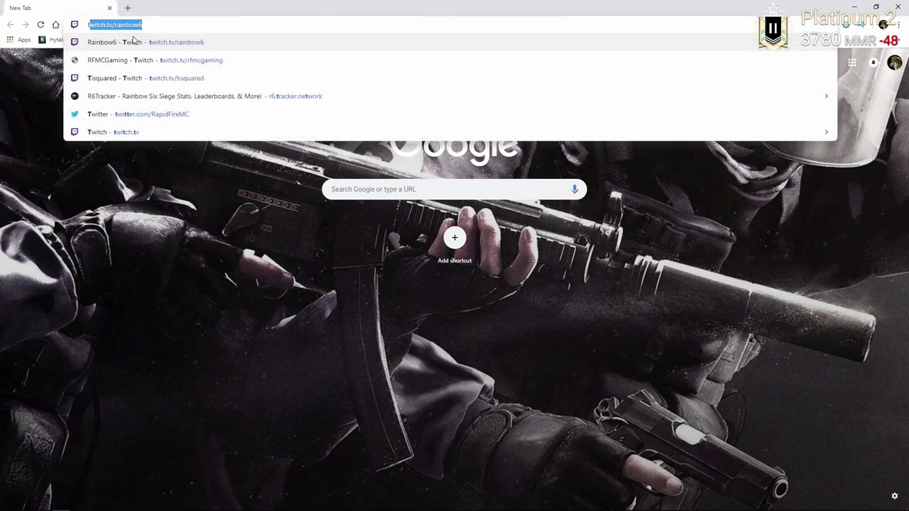
# Go to the R6Tab Rainbow Six Siege stats site via the address bar
pyautogui.write('tr6tab\\')
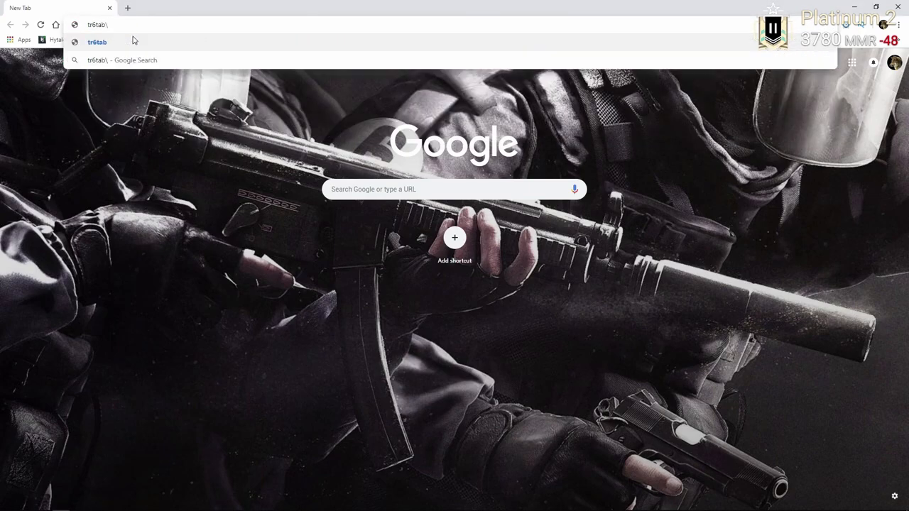
pyautogui.write('r6')
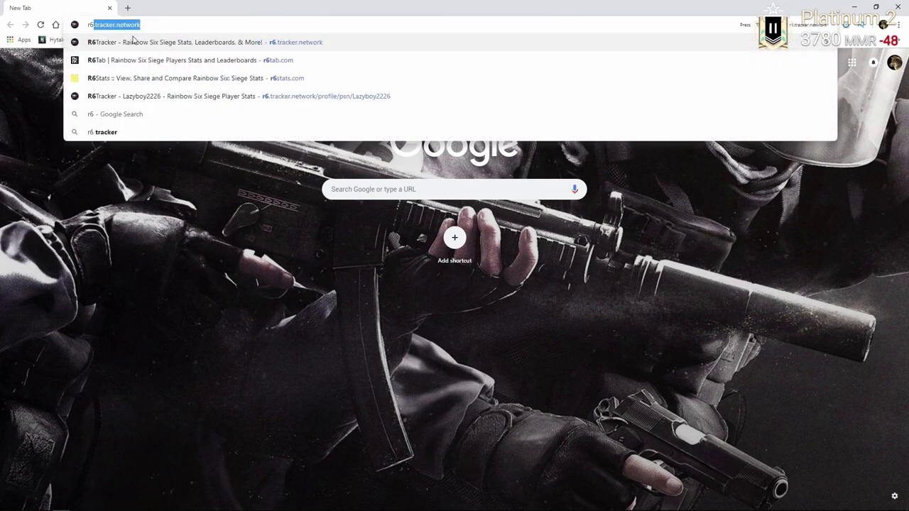
pyautogui.click(173, 60)
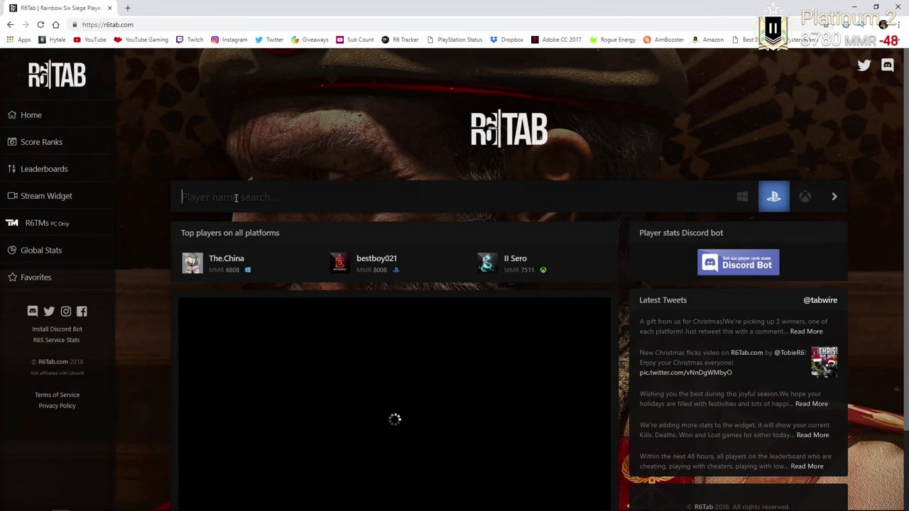
pyautogui.write('xsoccer_dude13x')
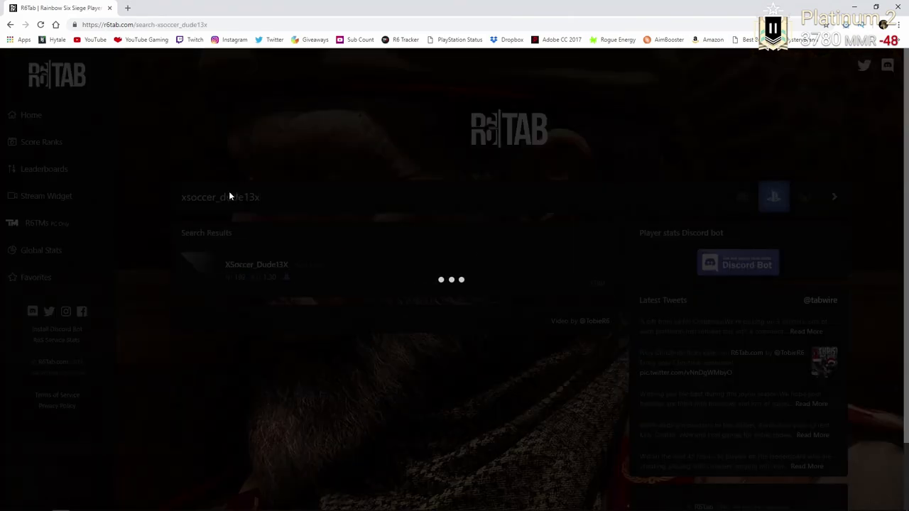
pyautogui.click(255, 264)
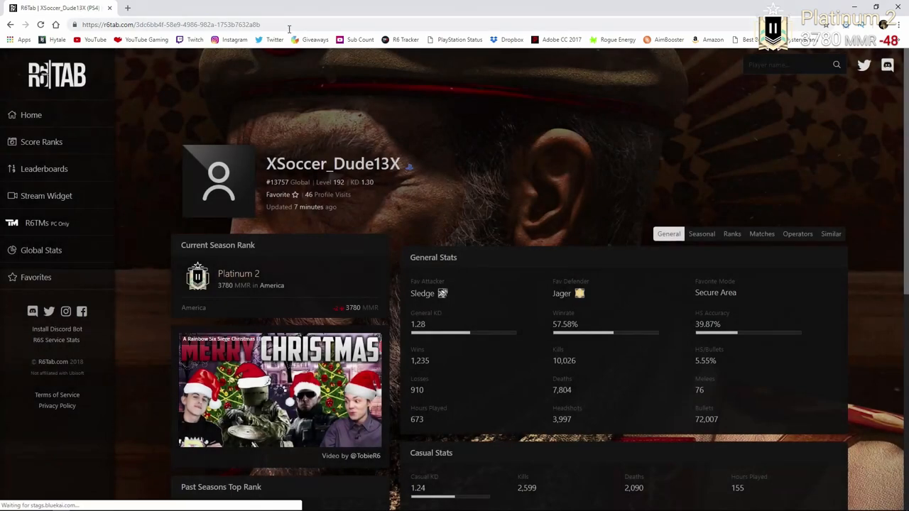
pyautogui.click(55, 24)
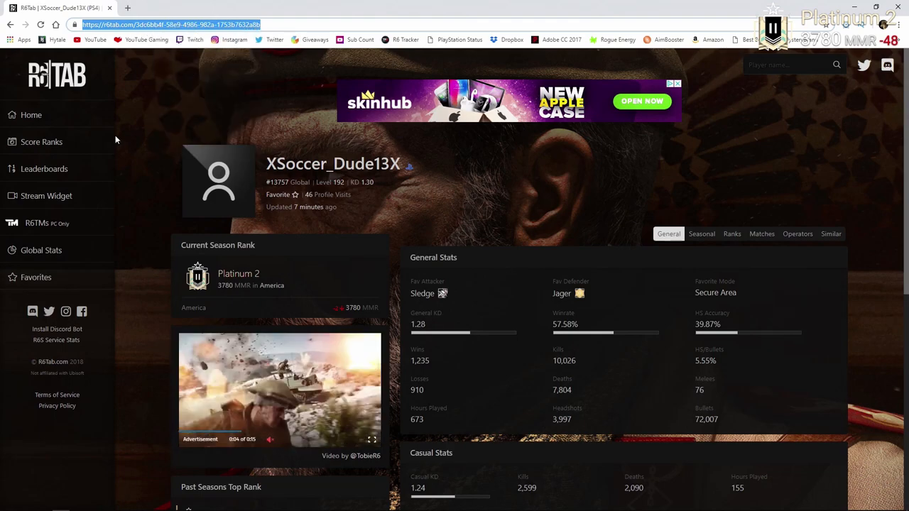
# Go to the Stream Widget page and select the existing Profile URL for replacement
pyautogui.click(45, 196)
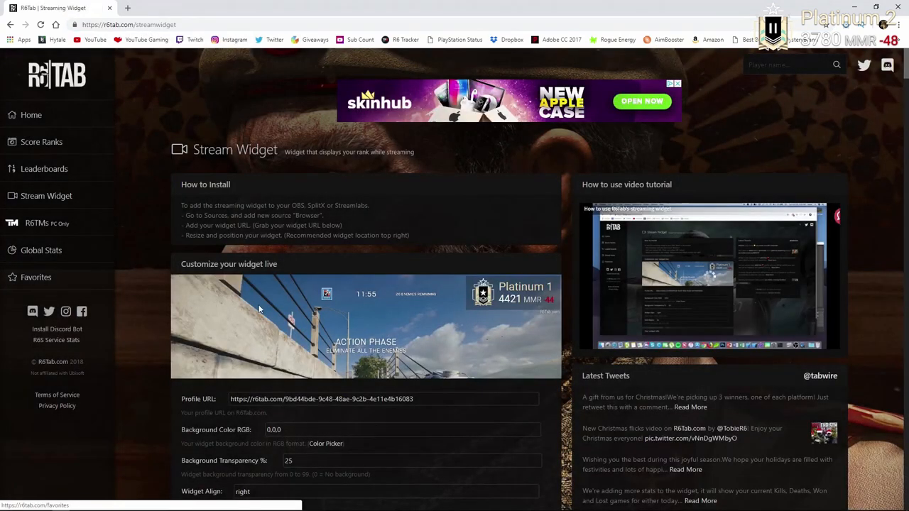
pyautogui.scroll(-3)
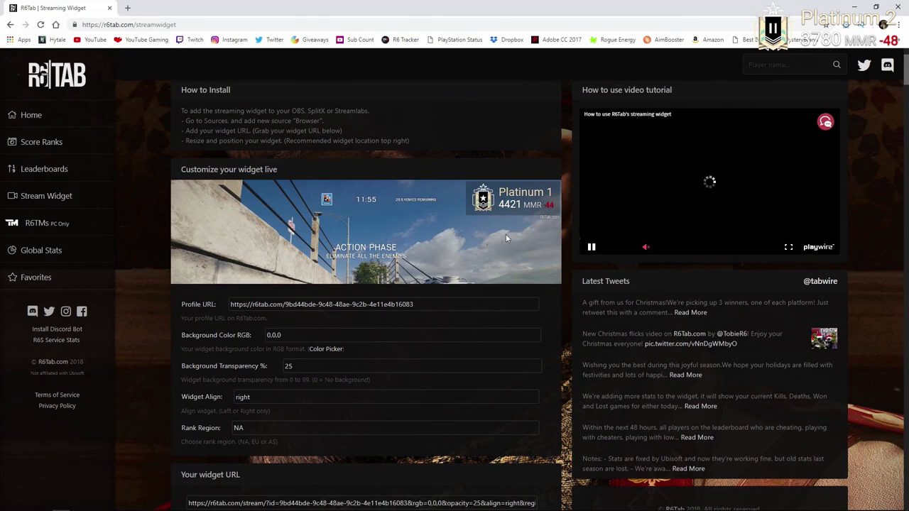
pyautogui.tripleClick(321, 304)
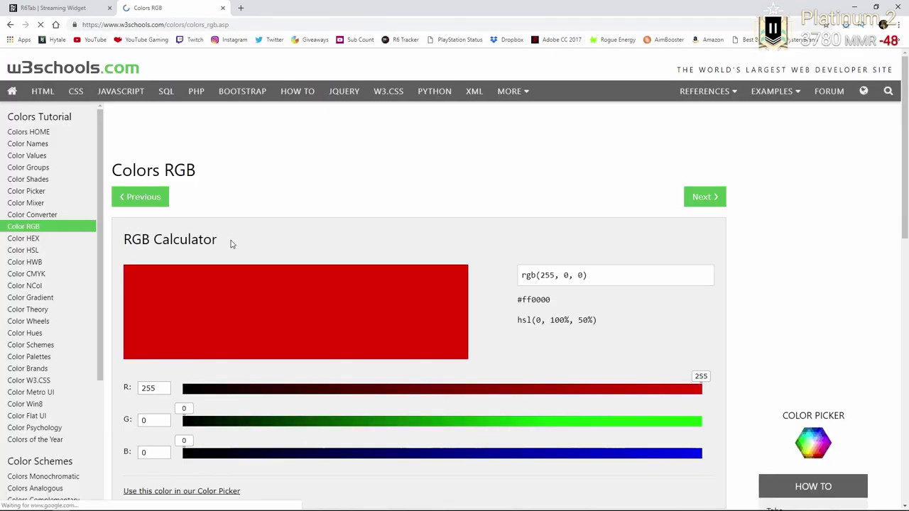
# Drag the w3schools RGB sliders to a pale yellow around 215, 212, 130
pyautogui.moveTo(182, 420); pyautogui.dragTo(341, 421)
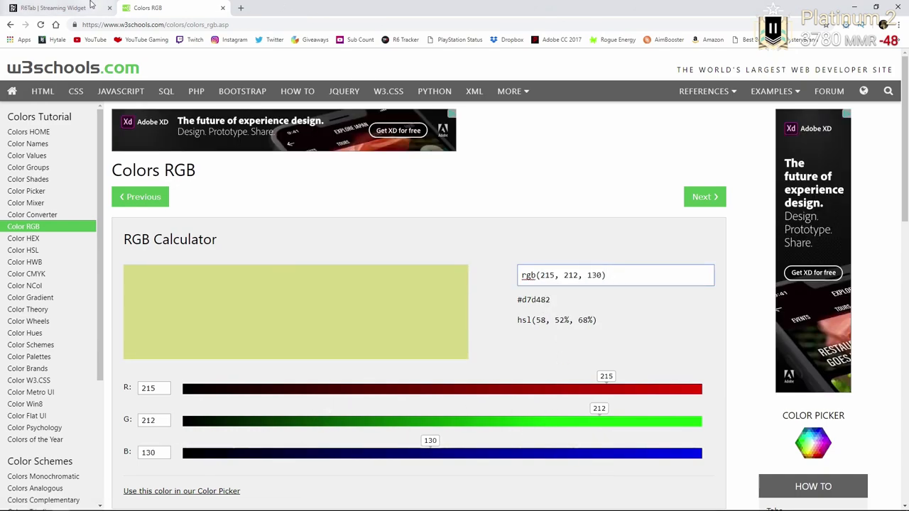
pyautogui.click(54, 8)
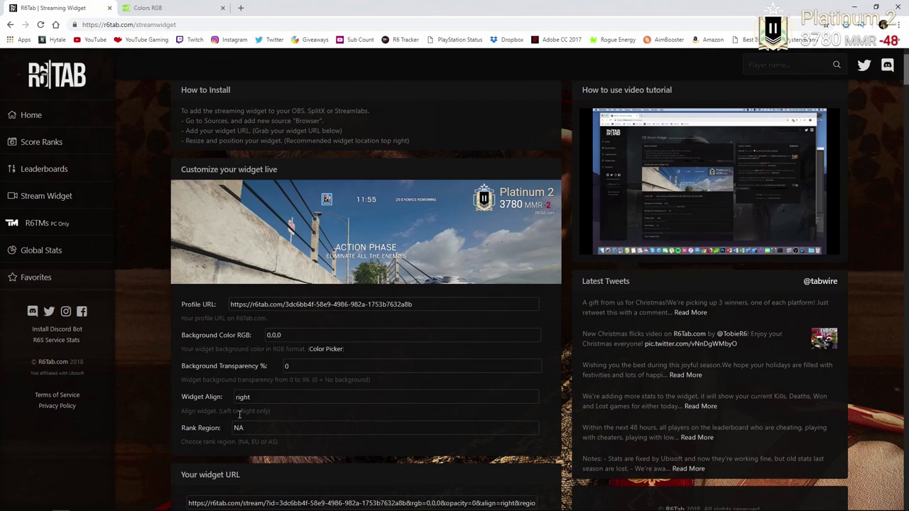
pyautogui.moveTo(305, 378)
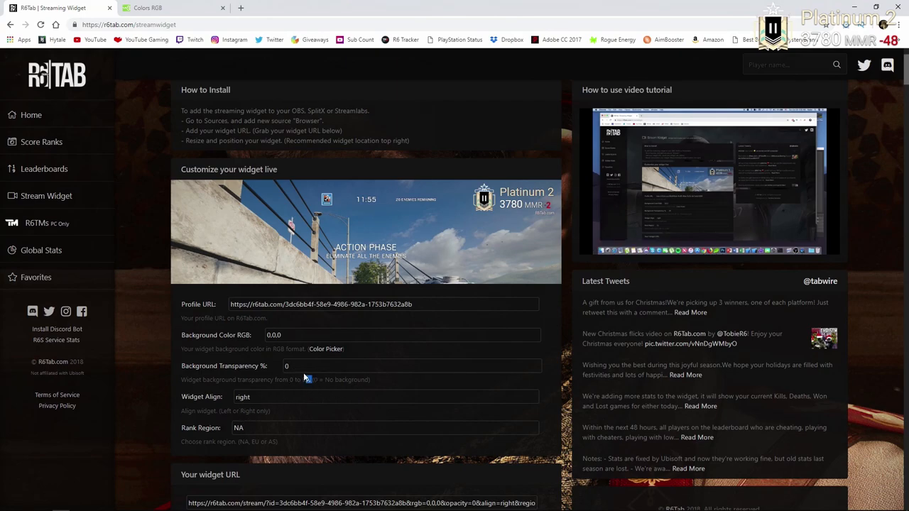
# Set Background Transparency to 0 and leave Widget Align on right after trying left
pyautogui.write('9')
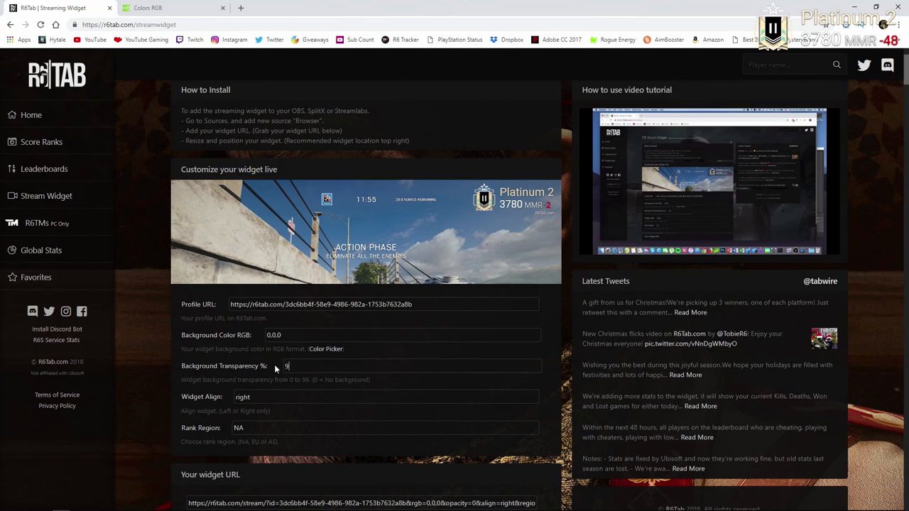
pyautogui.write('9')
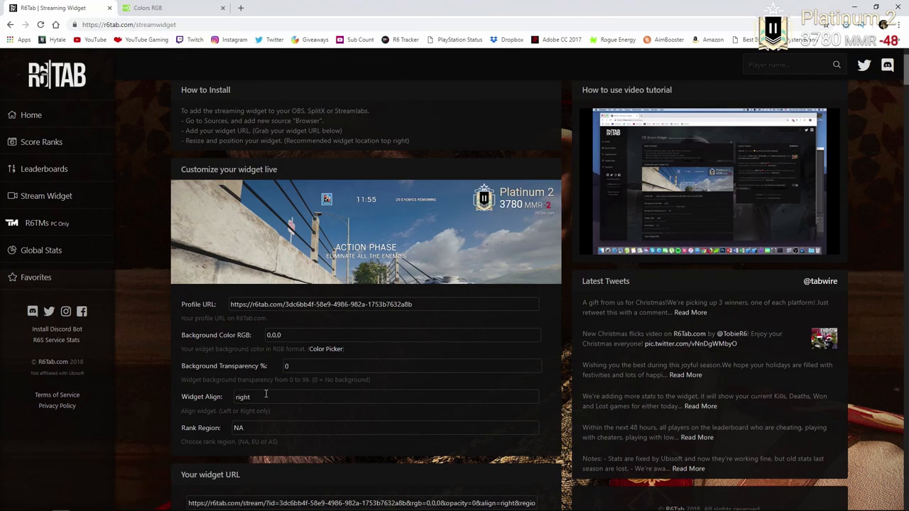
pyautogui.doubleClick(241, 397)
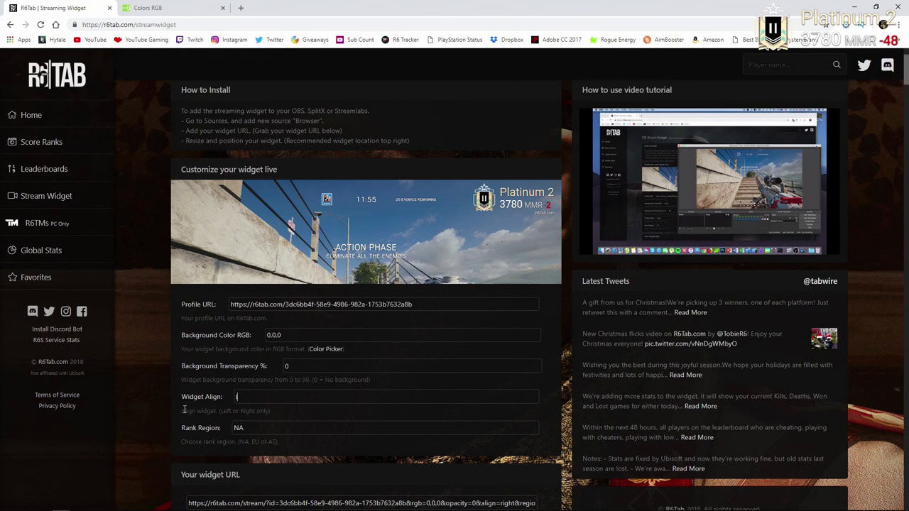
pyautogui.write('left')
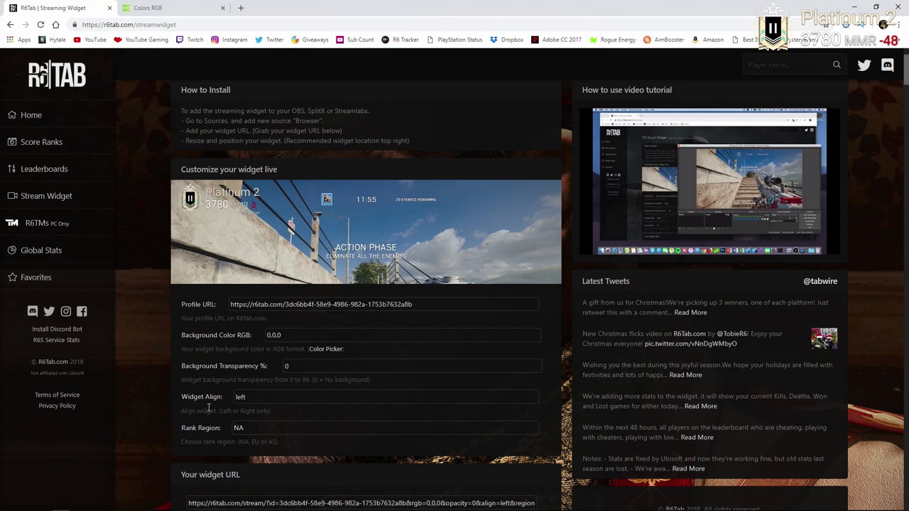
pyautogui.write('right')
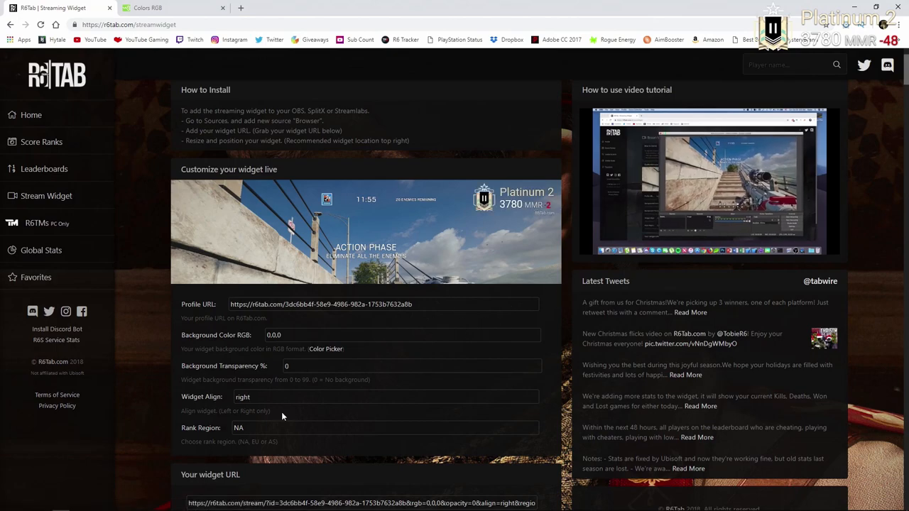
# Select the generated widget URL and copy it to the clipboard
pyautogui.scroll(-3)
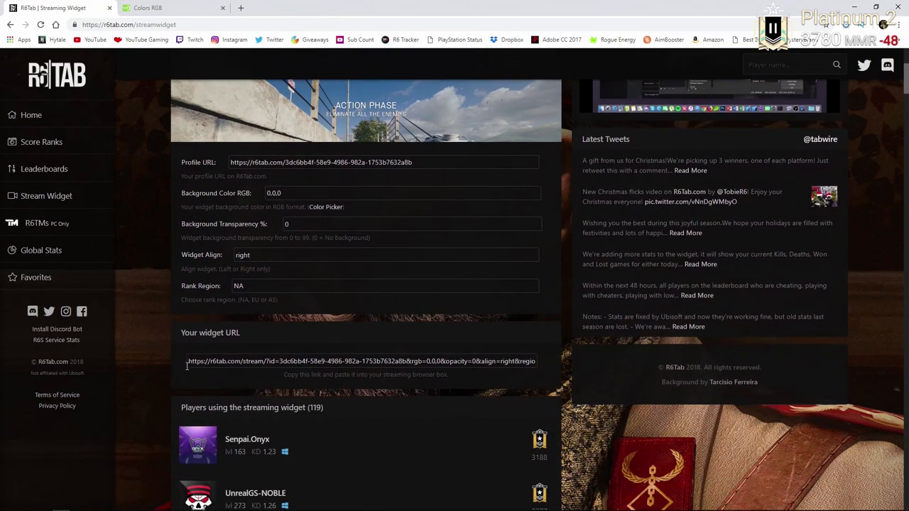
pyautogui.tripleClick(361, 360)
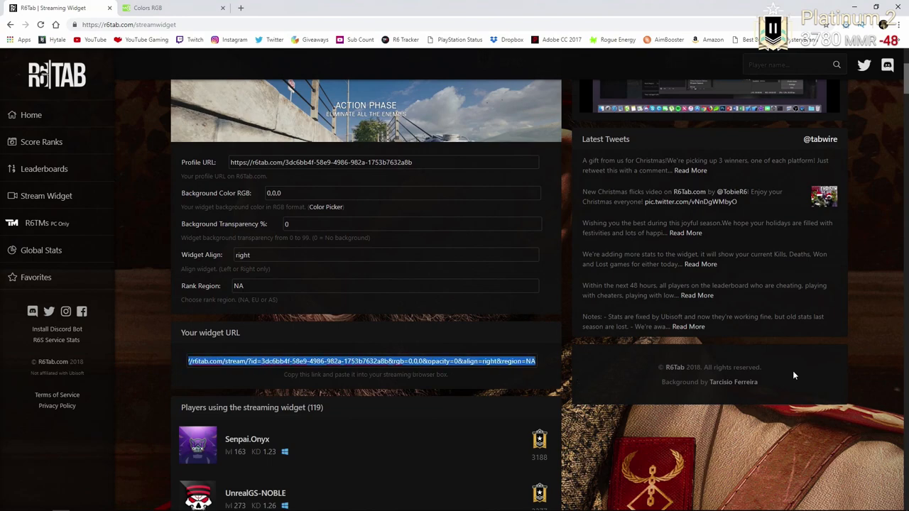
pyautogui.moveTo(594, 347)
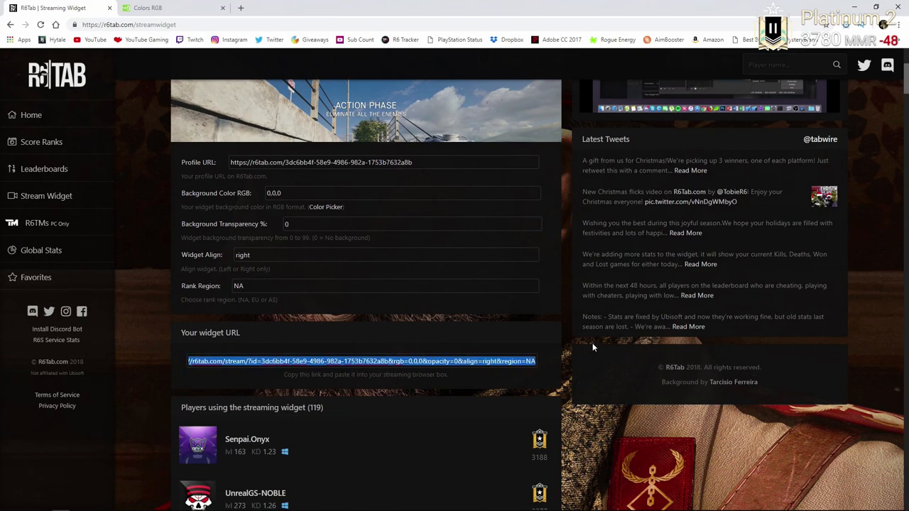
pyautogui.rightClick(362, 361)
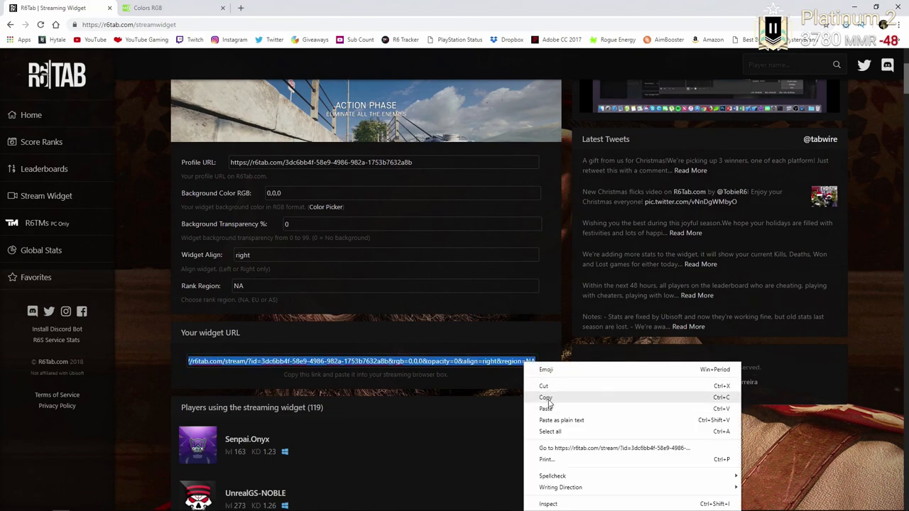
pyautogui.click(545, 397)
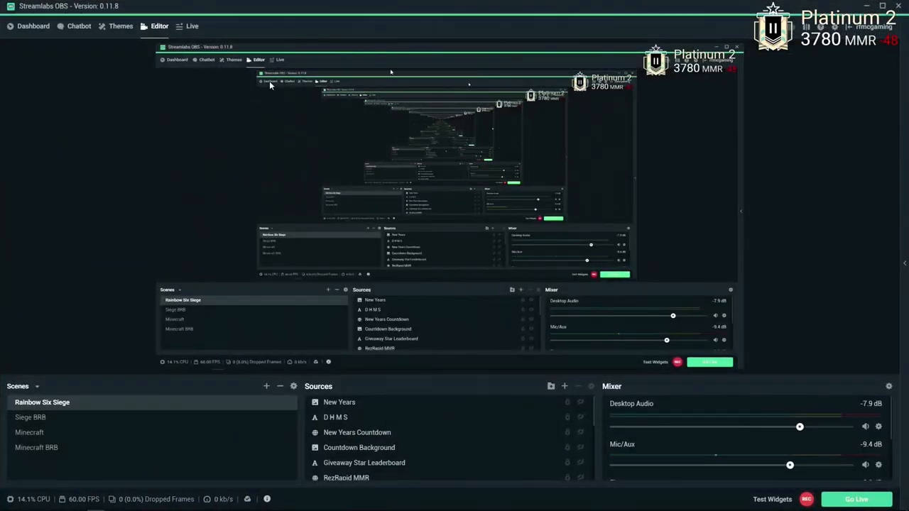
# Add a Browser Source with the pasted R6Tab widget URL to the Rainbow Six Siege scene
pyautogui.click(564, 386)
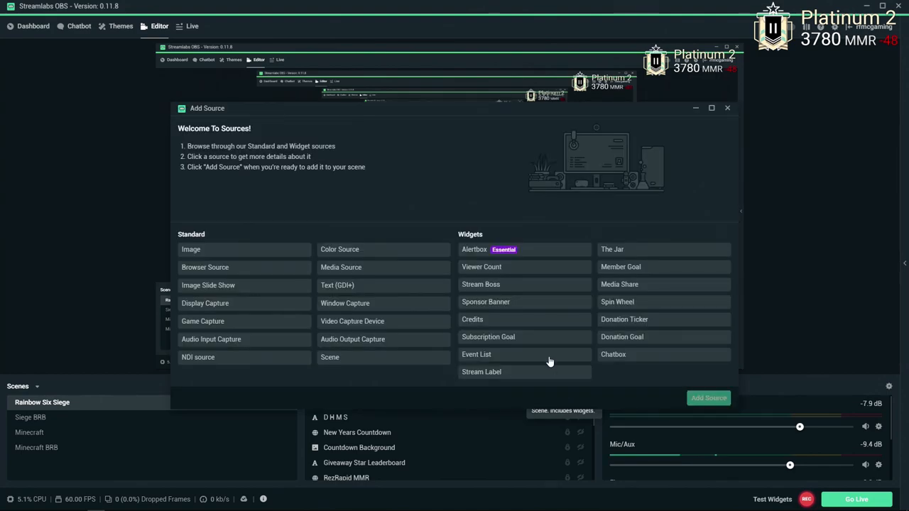
pyautogui.click(204, 267)
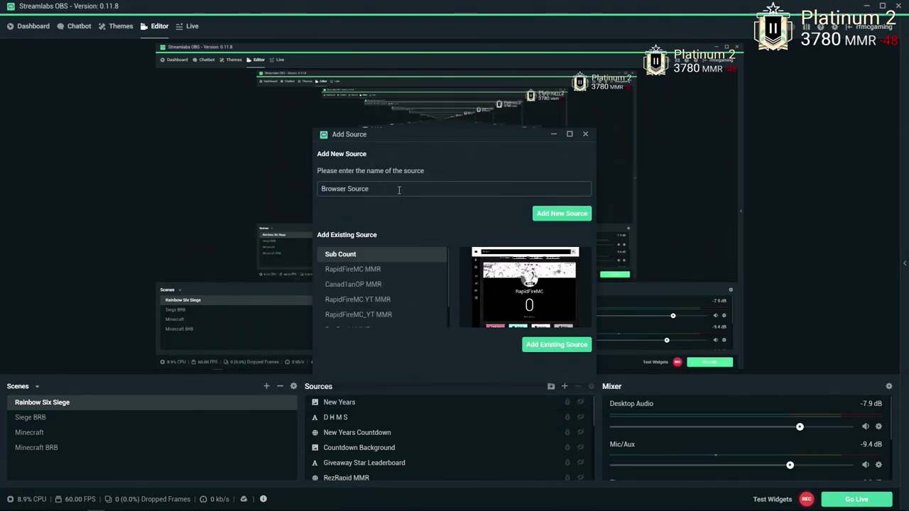
pyautogui.click(561, 213)
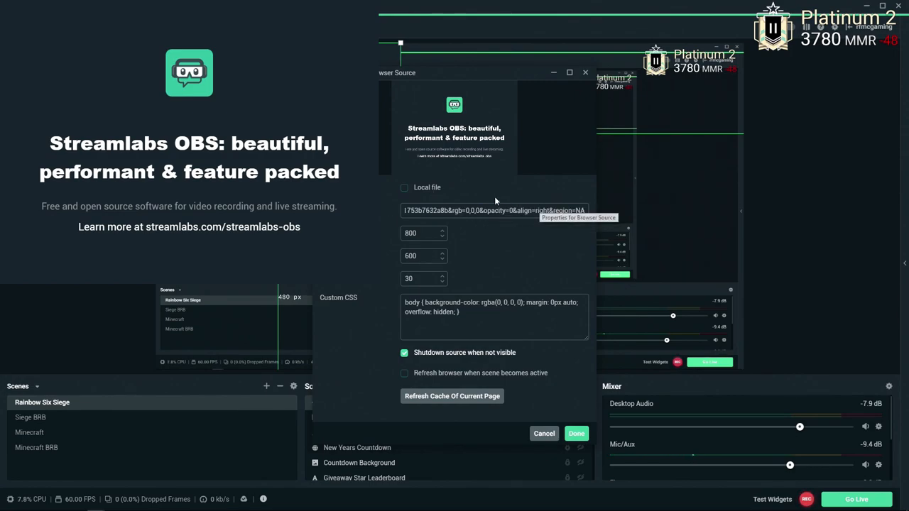
pyautogui.click(576, 433)
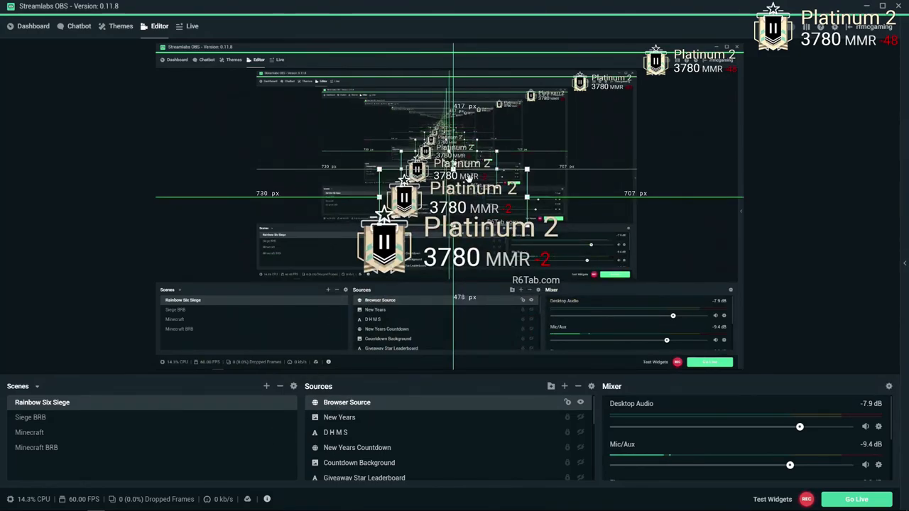
pyautogui.moveTo(436, 389)
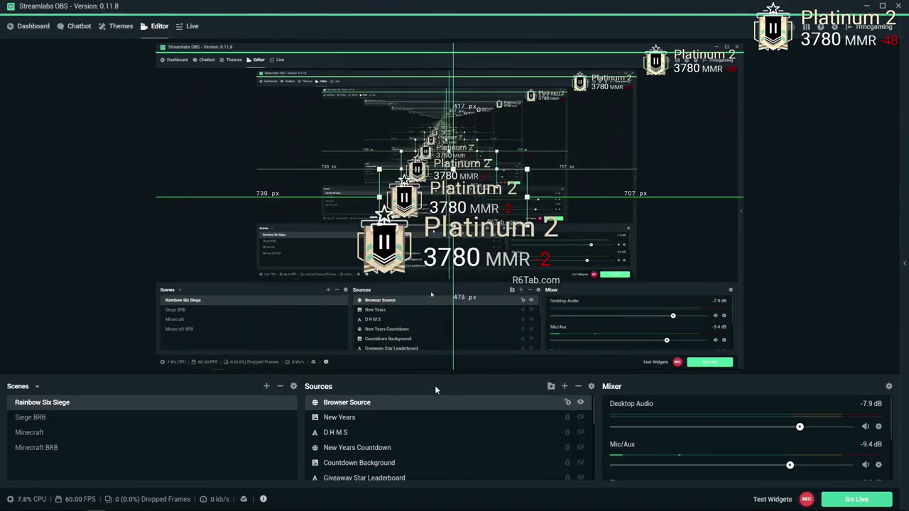